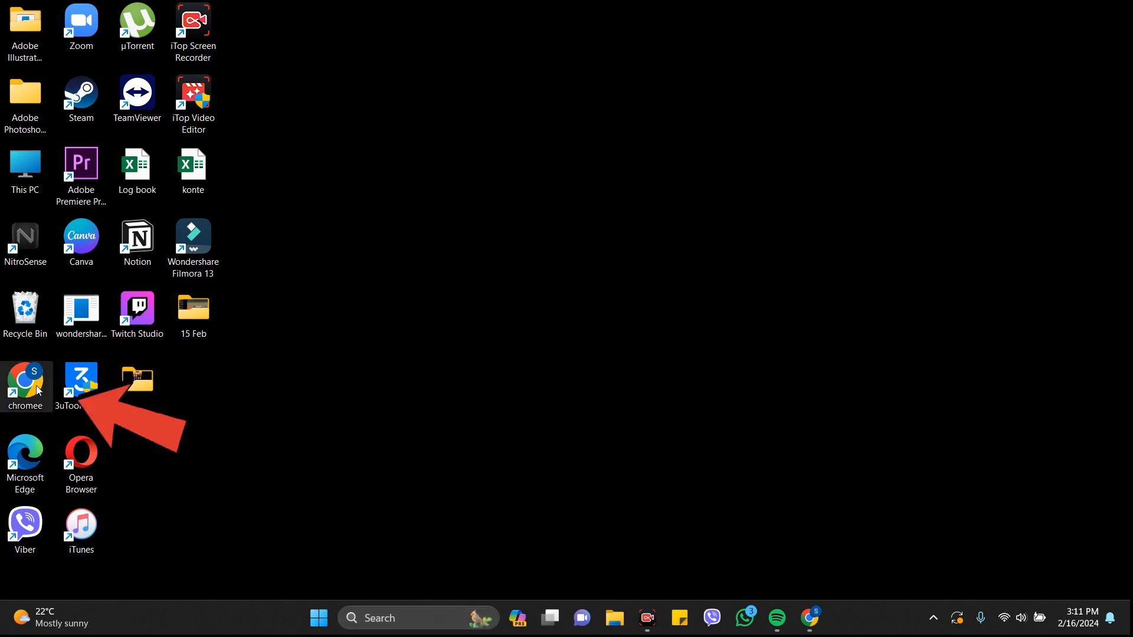
Launch Chrome from the desktop shortcut and enter 'tw' in the address bar
double_click(25, 376)
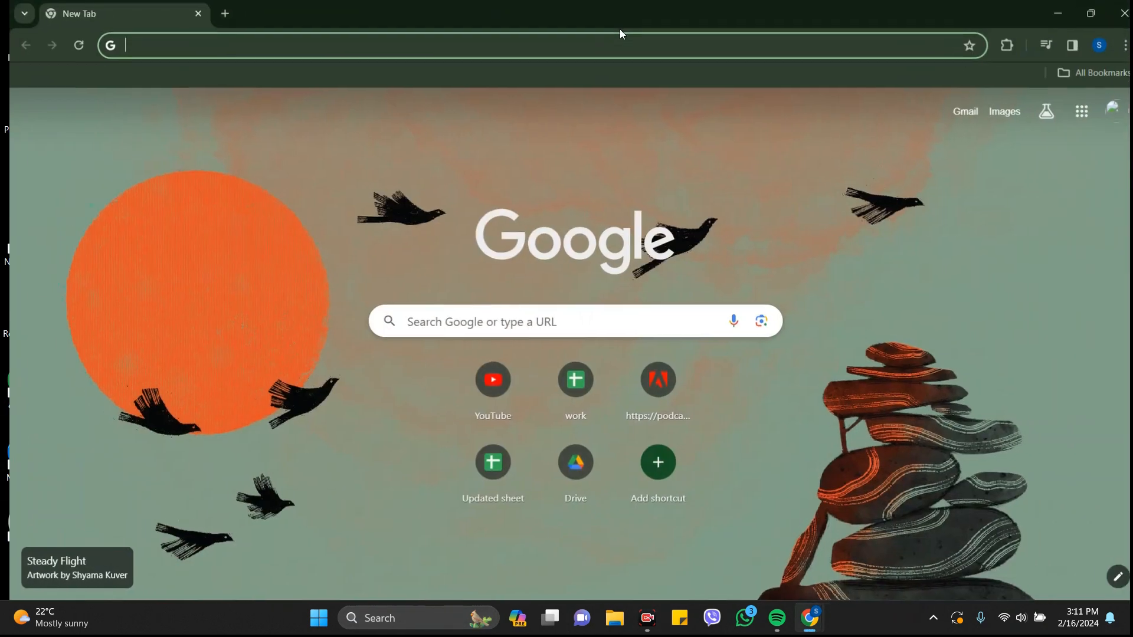
text(twitch.tv)
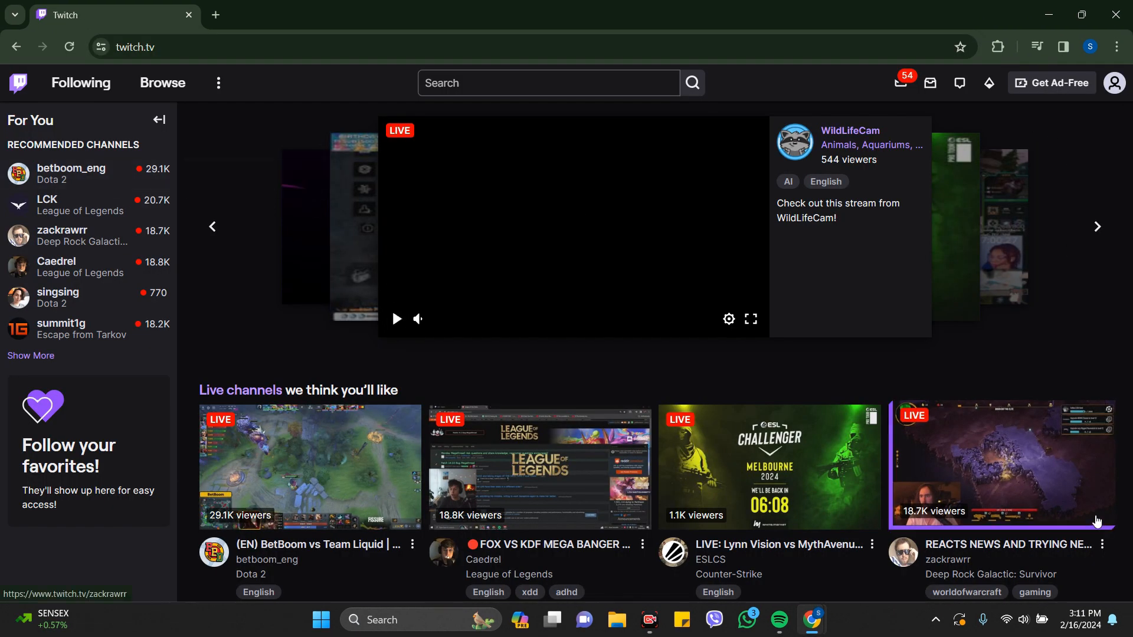
mouse_move(364, 500)
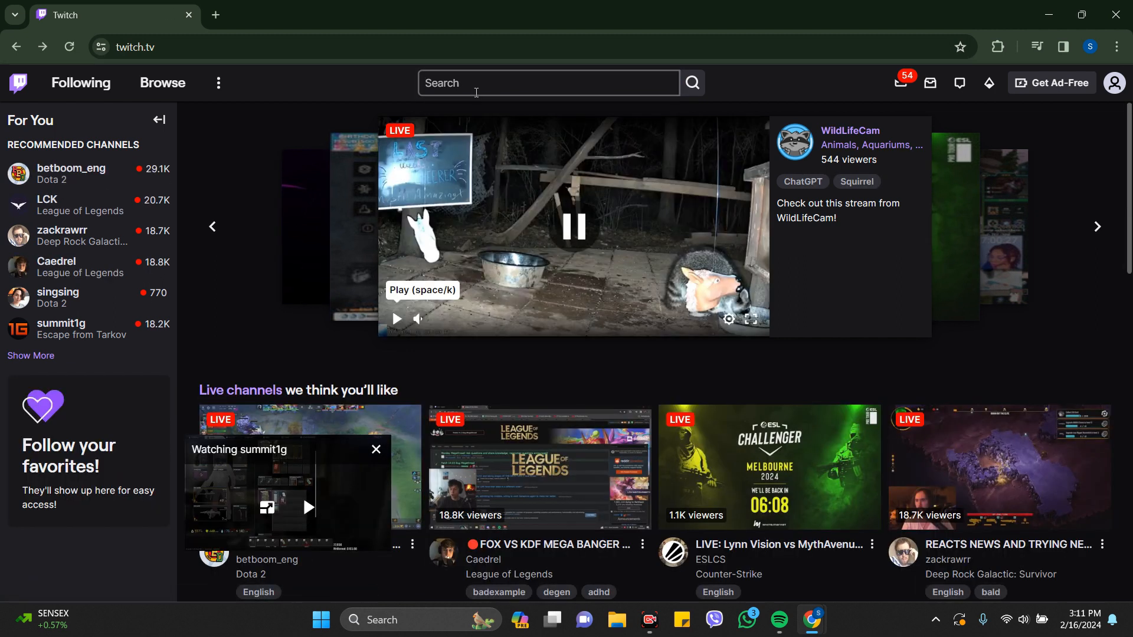
Search Twitch for 'stormen' and open the stormen live channel page
text(stormen)
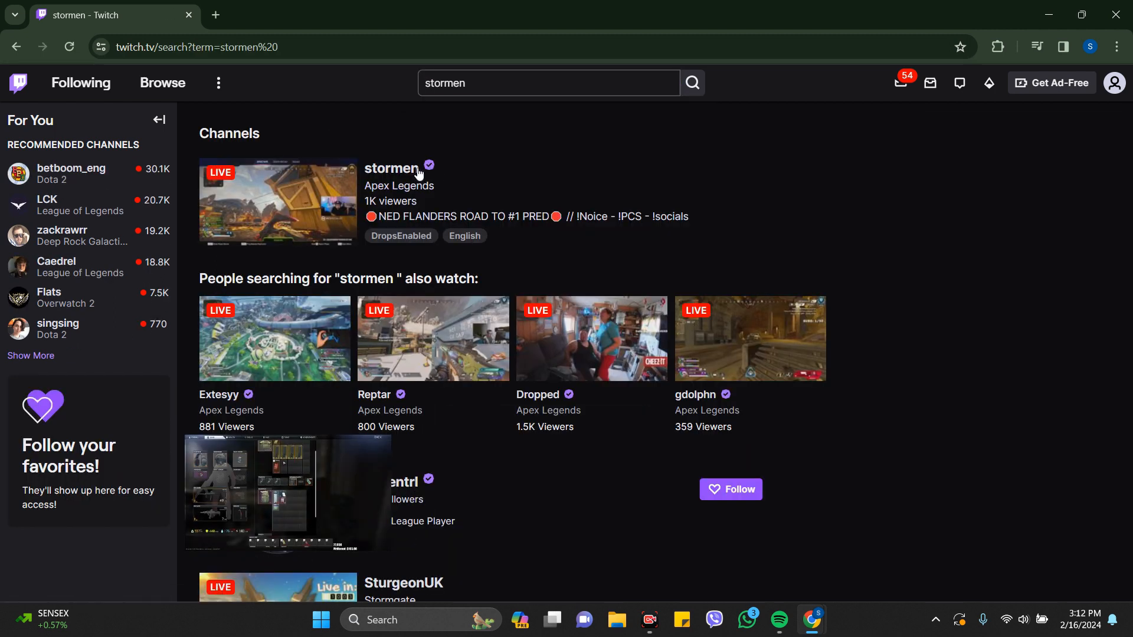
click(391, 168)
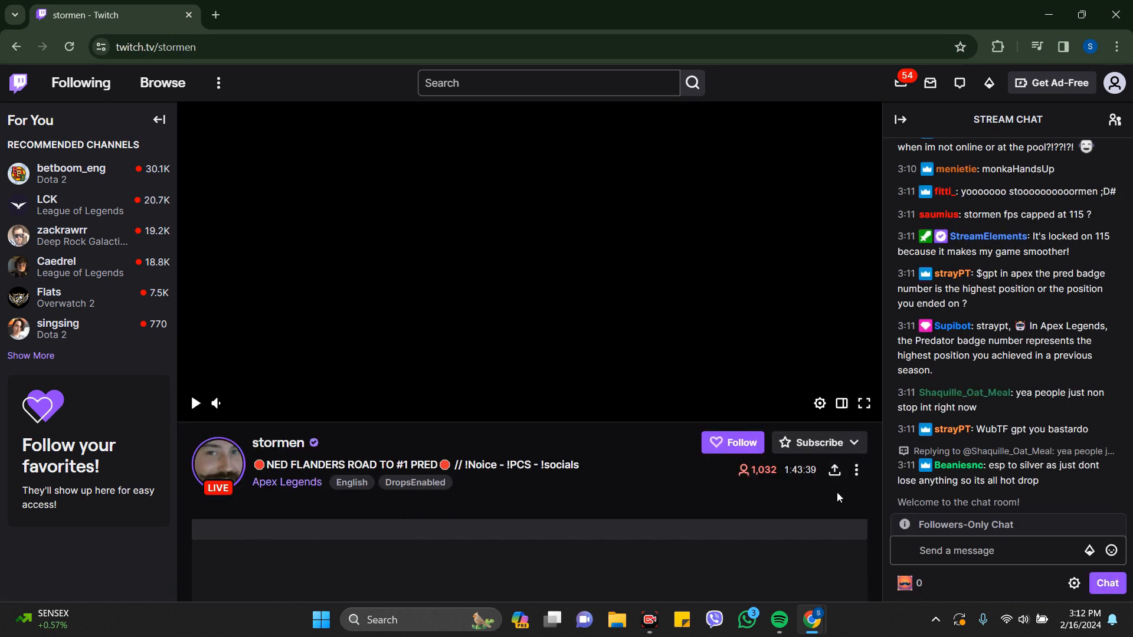
click(195, 403)
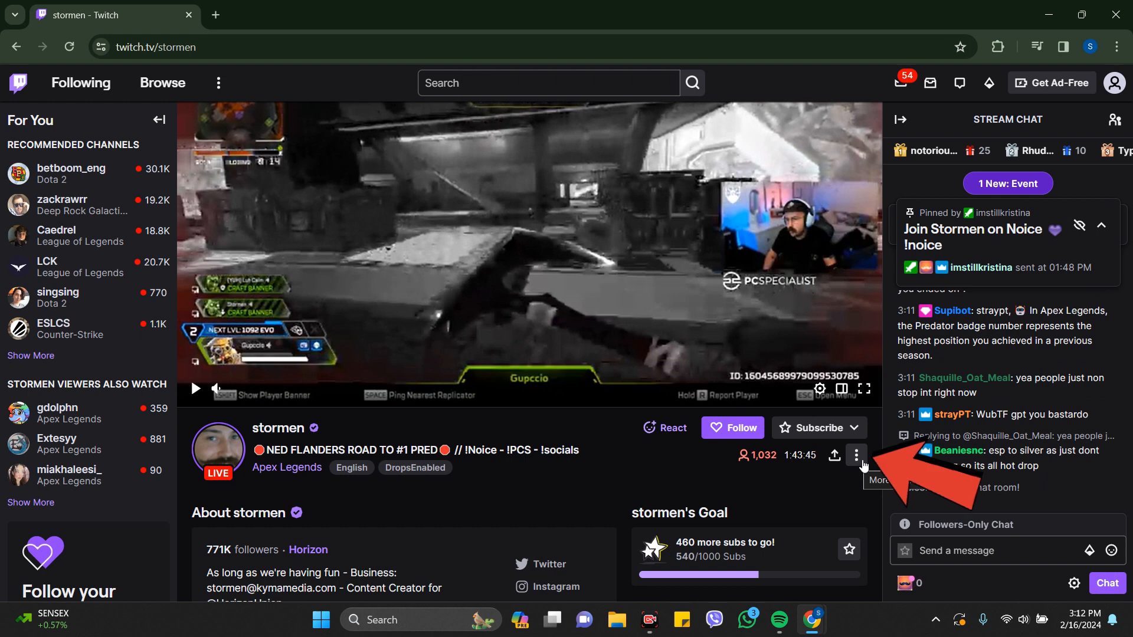
From the stream's More options menu, choose Report Something Else
click(856, 455)
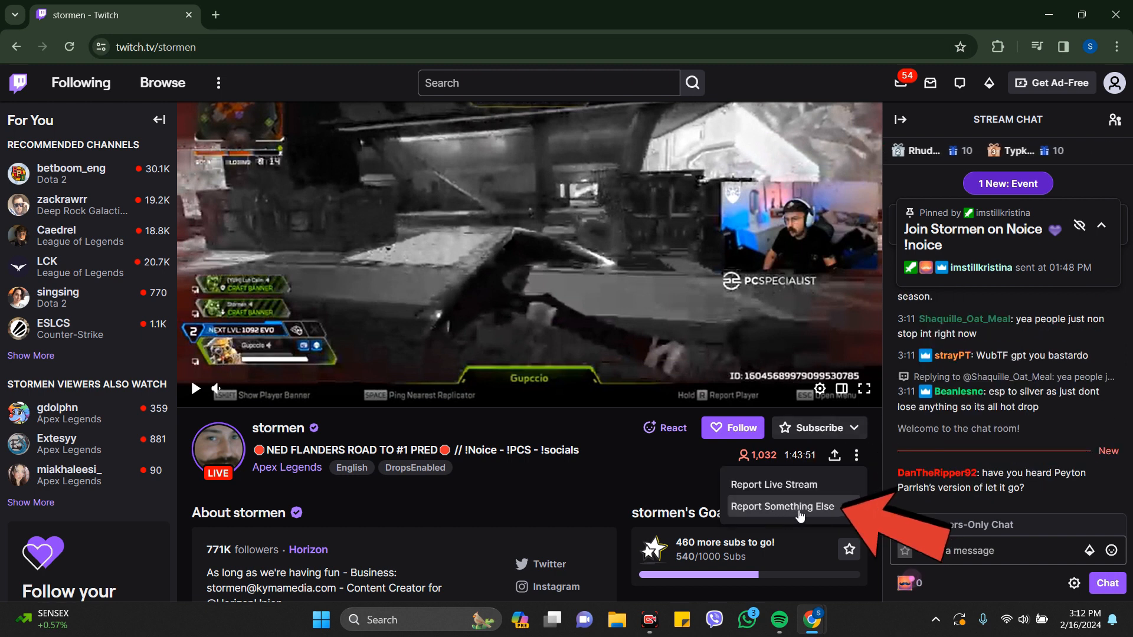
click(783, 507)
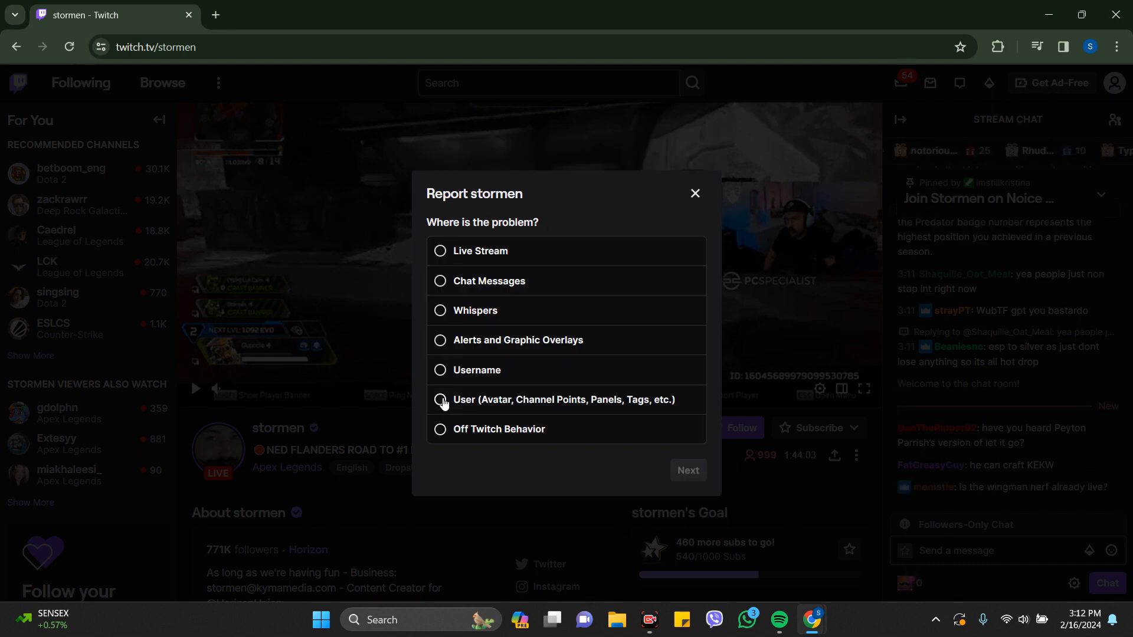
Report the User profile under Spam, Scams, or Bots, choosing Spam
click(439, 400)
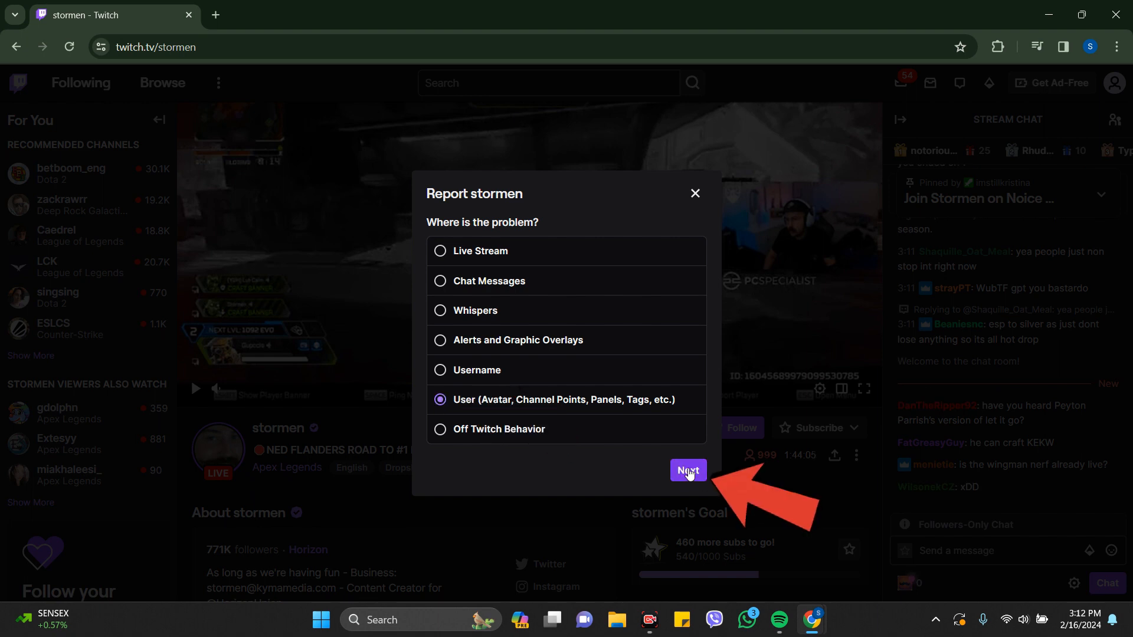
click(688, 470)
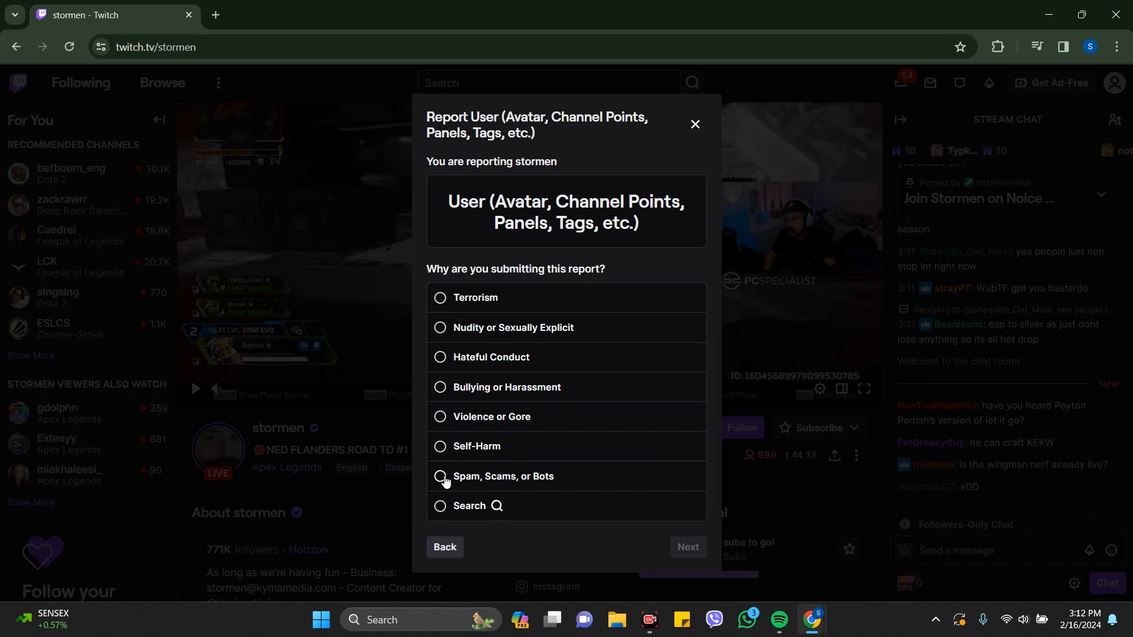
click(440, 476)
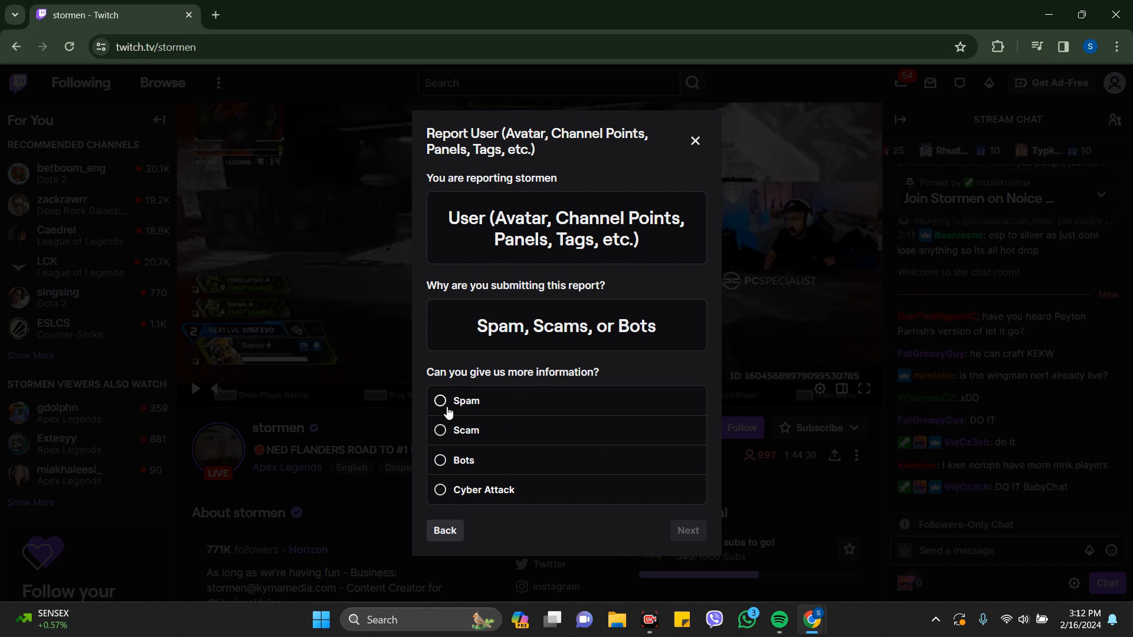
click(439, 401)
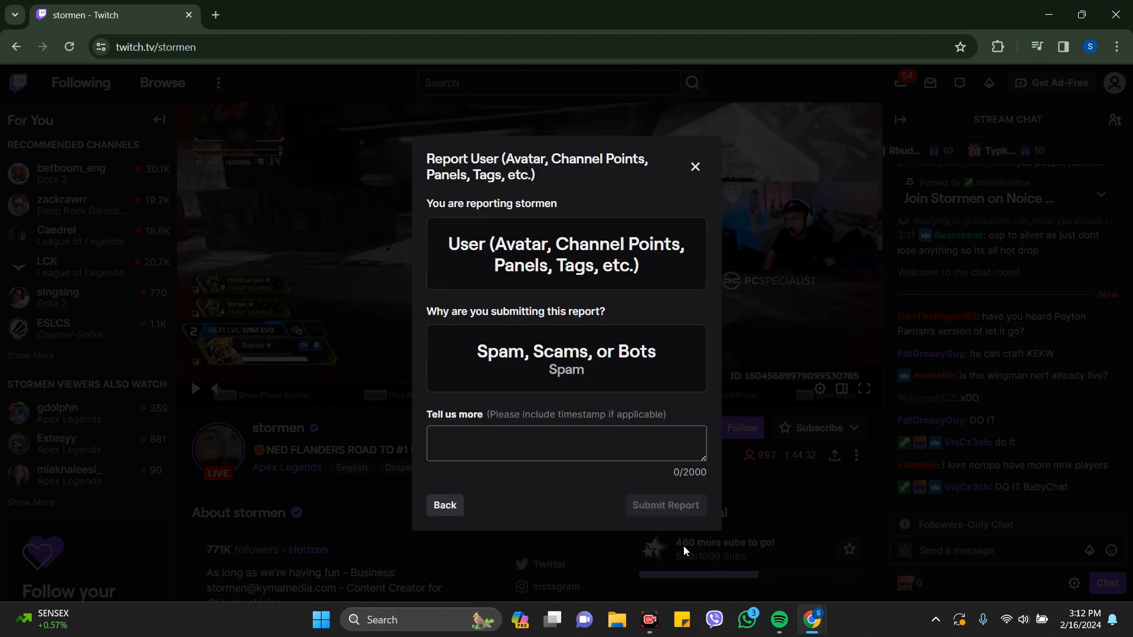
Add the note 'I want' in Tell us more and submit the report
click(534, 442)
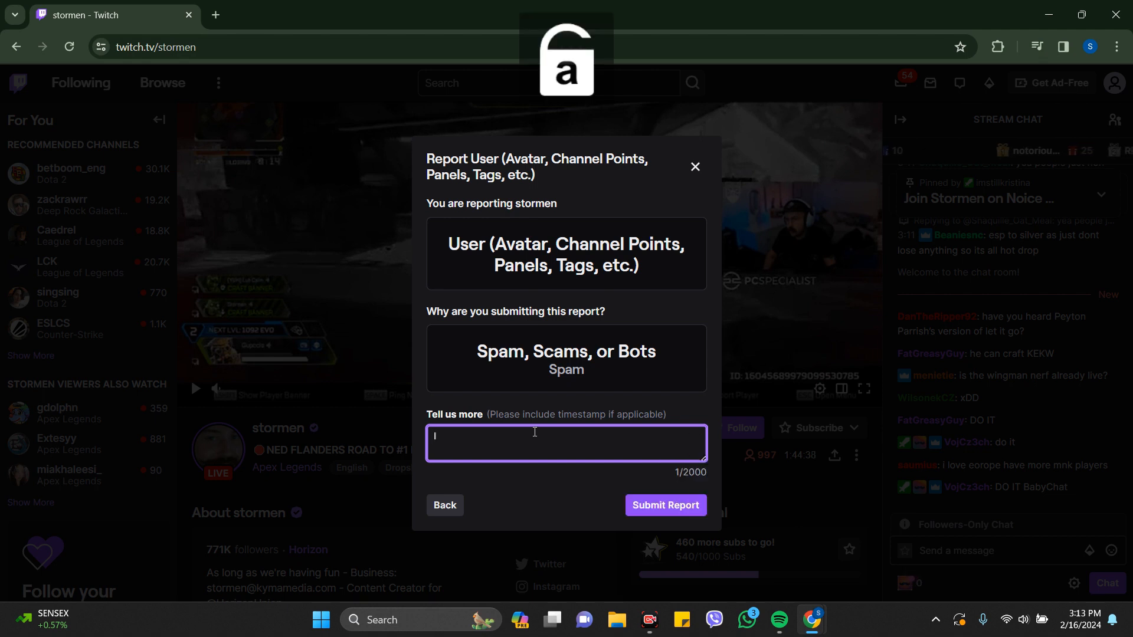
text(I want)
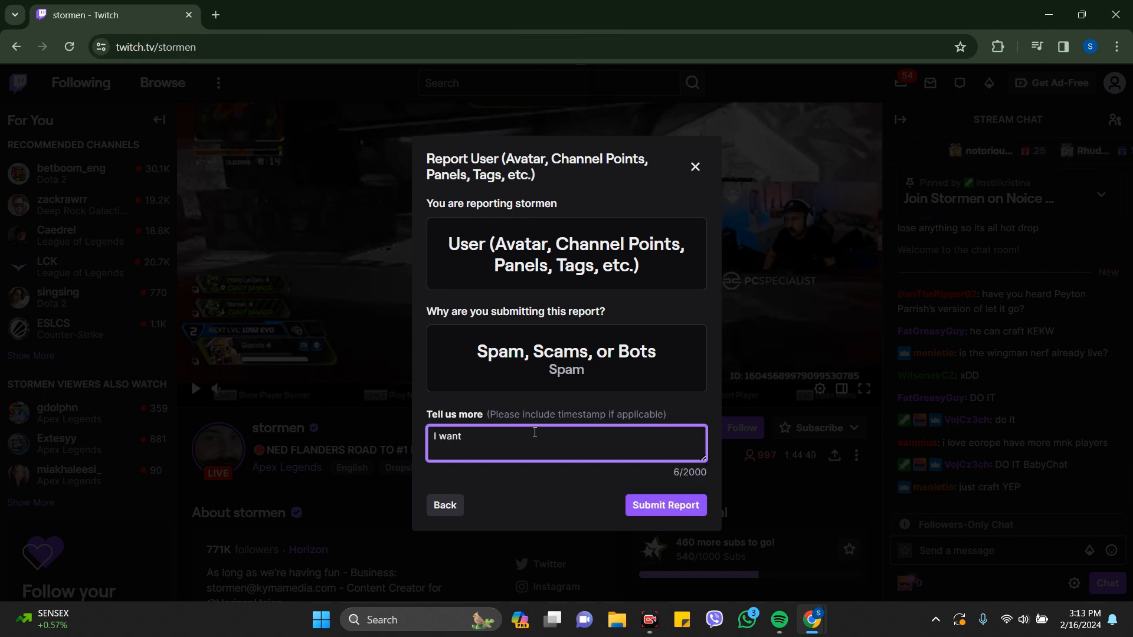
click(665, 505)
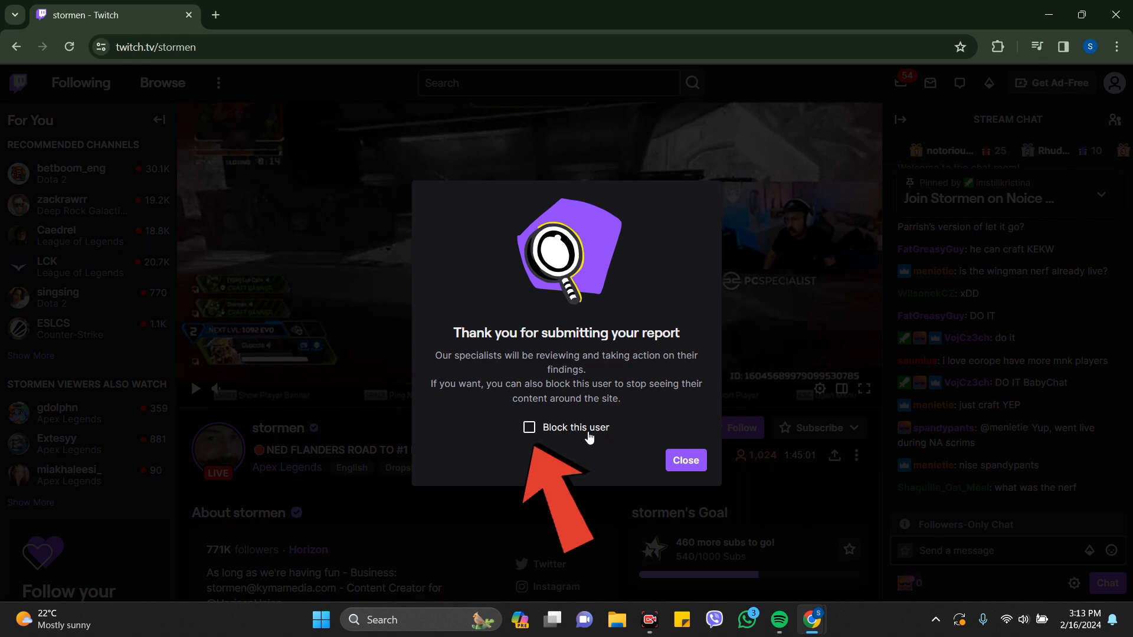
Tick Block this user and close the report confirmation
click(529, 427)
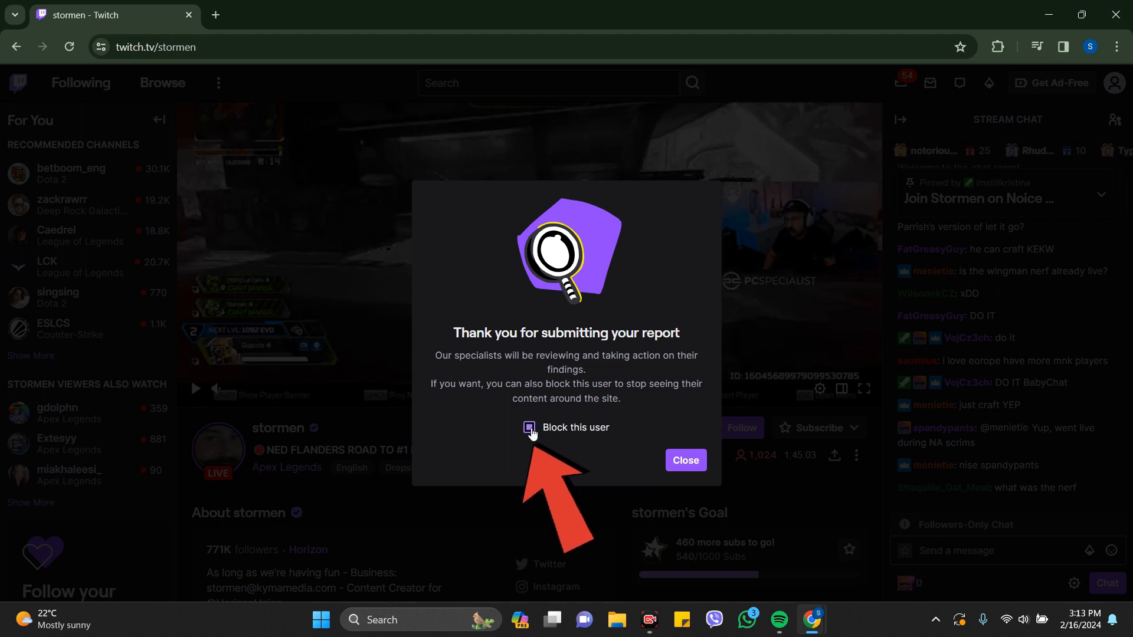
click(686, 460)
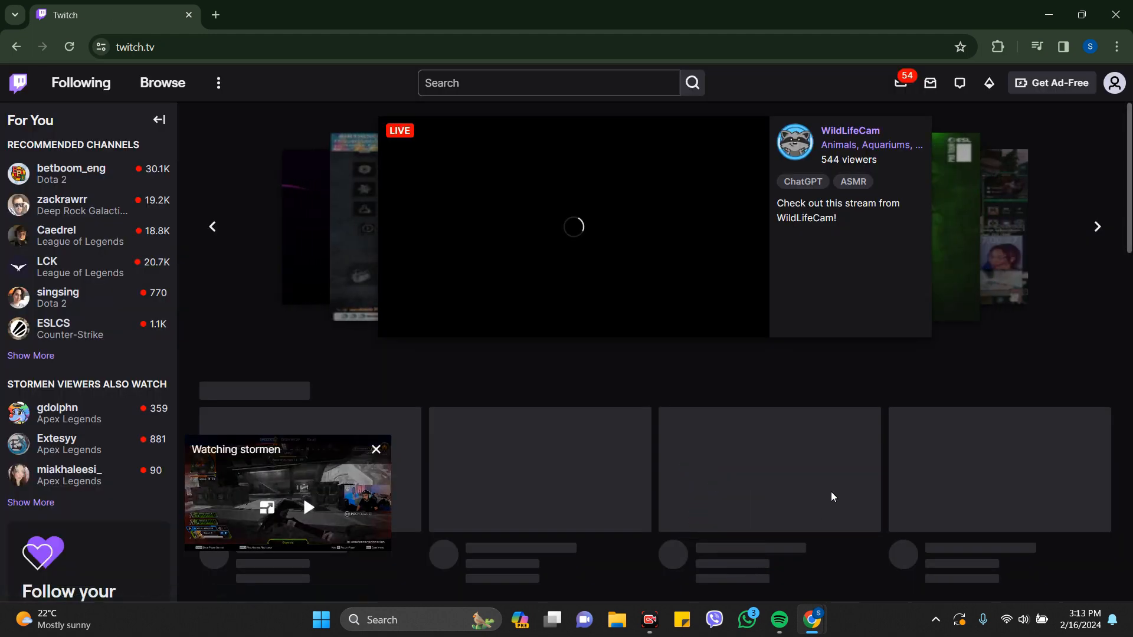